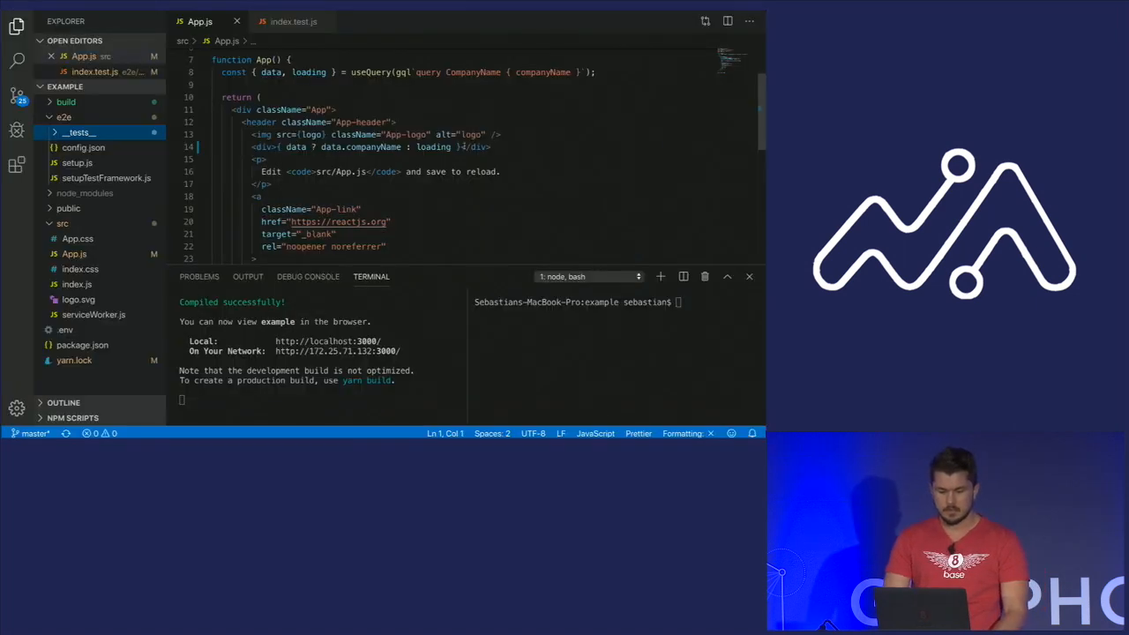
# Open index.test.js and scroll to the 'Test that company name appears on screen' test
pyautogui.scroll(-3)
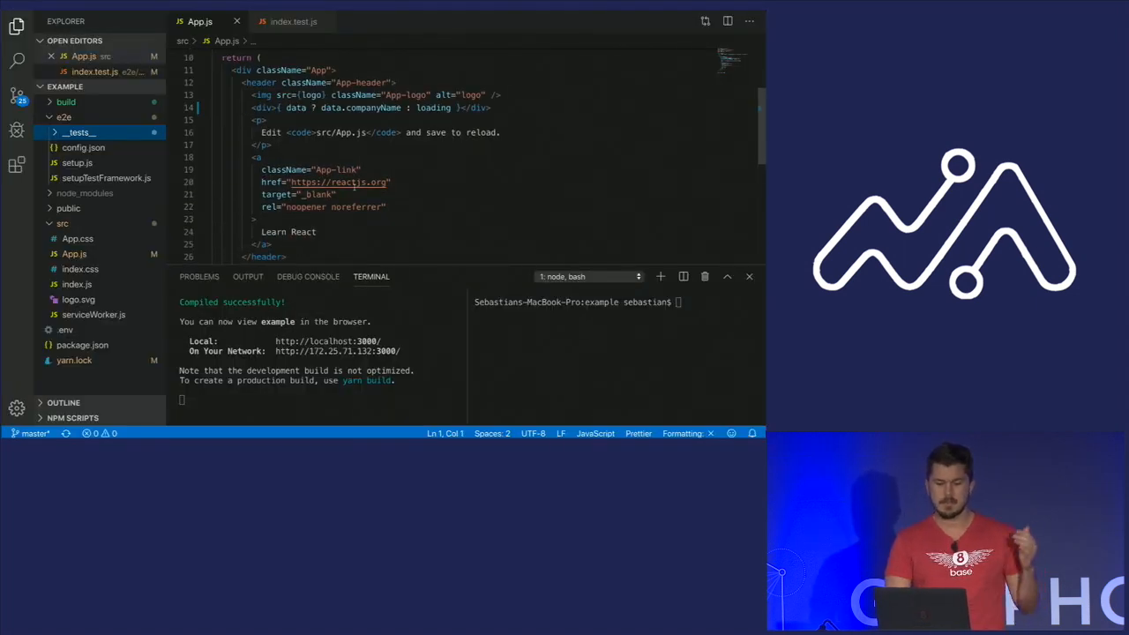
pyautogui.scroll(-3)
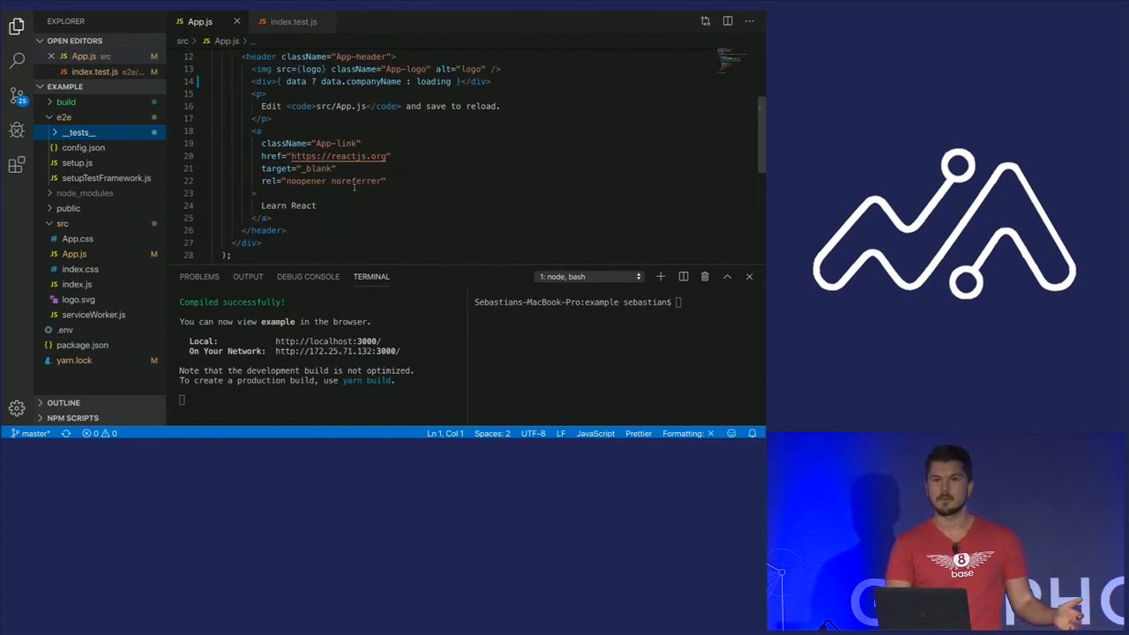
pyautogui.scroll(3)
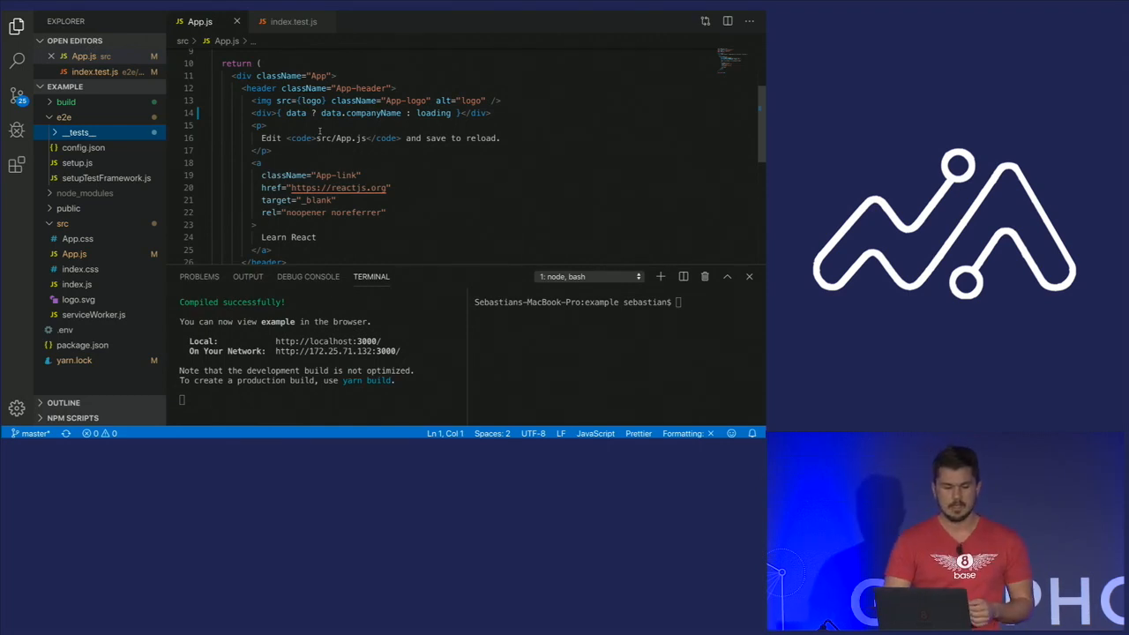
pyautogui.click(293, 21)
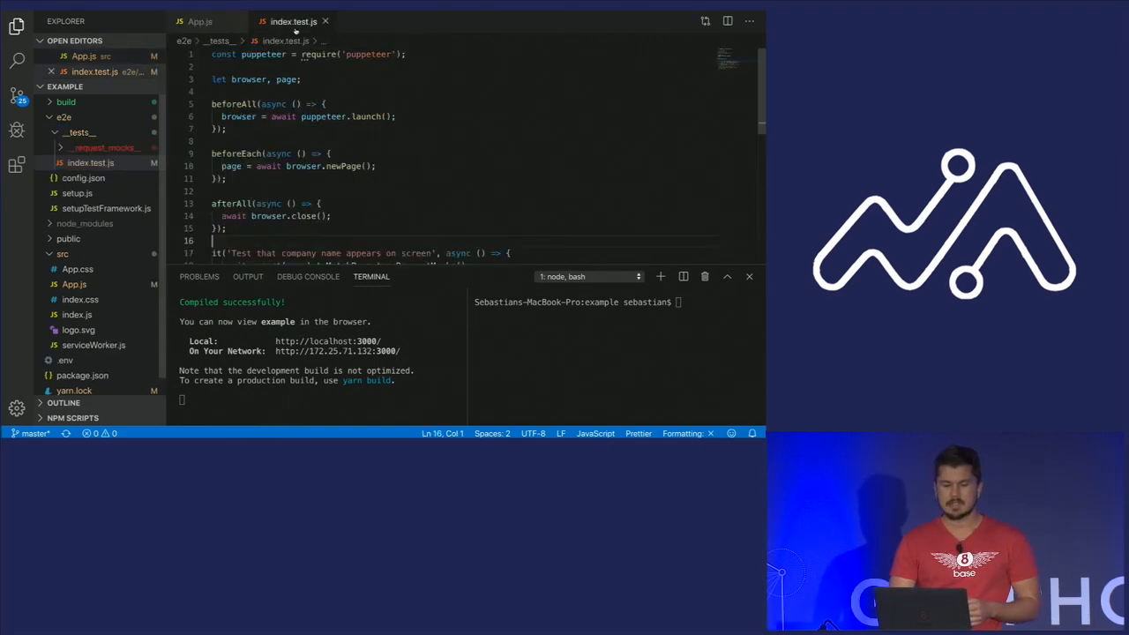
pyautogui.scroll(-3)
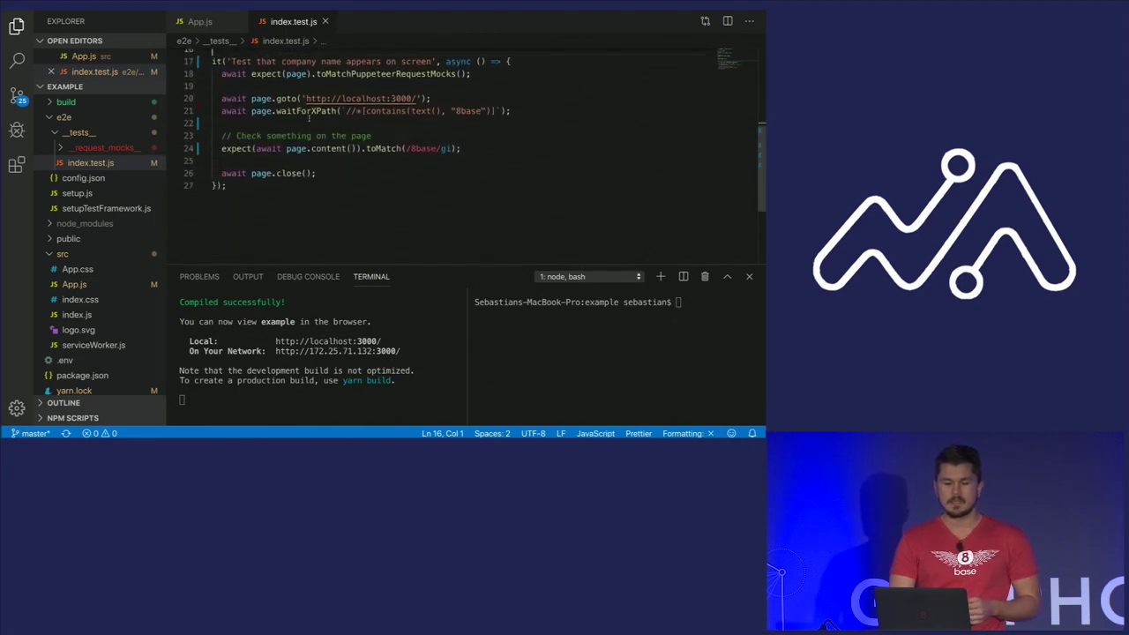
pyautogui.scroll(3)
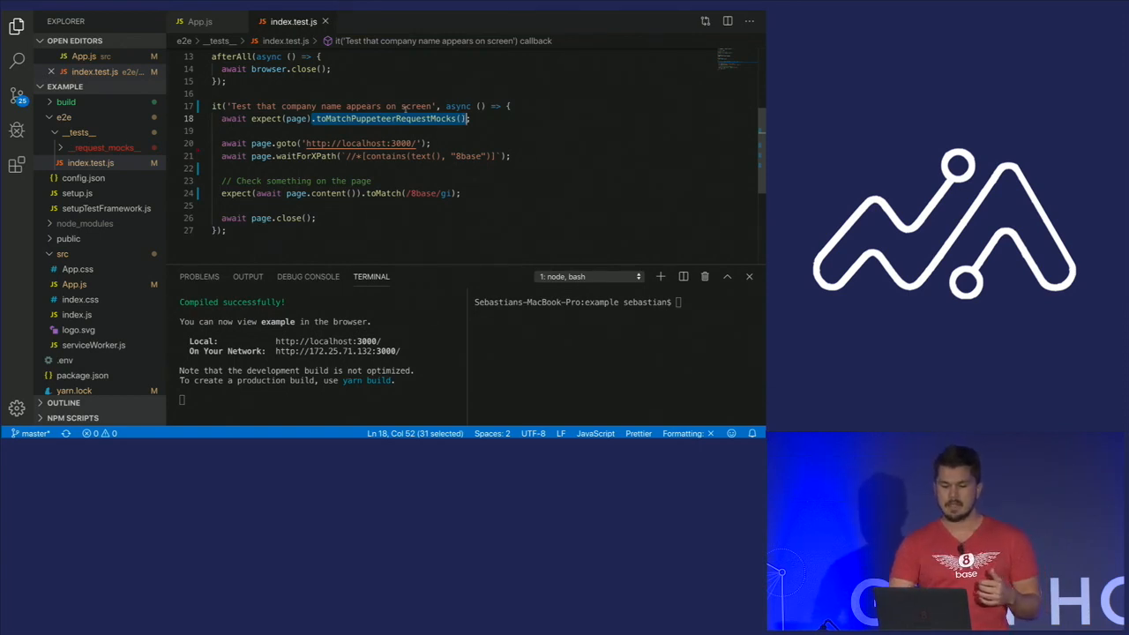
# Delete the __request_mocks__ folder and its snapshot from e2e/__tests__ in the Explorer
pyautogui.click(634, 14)
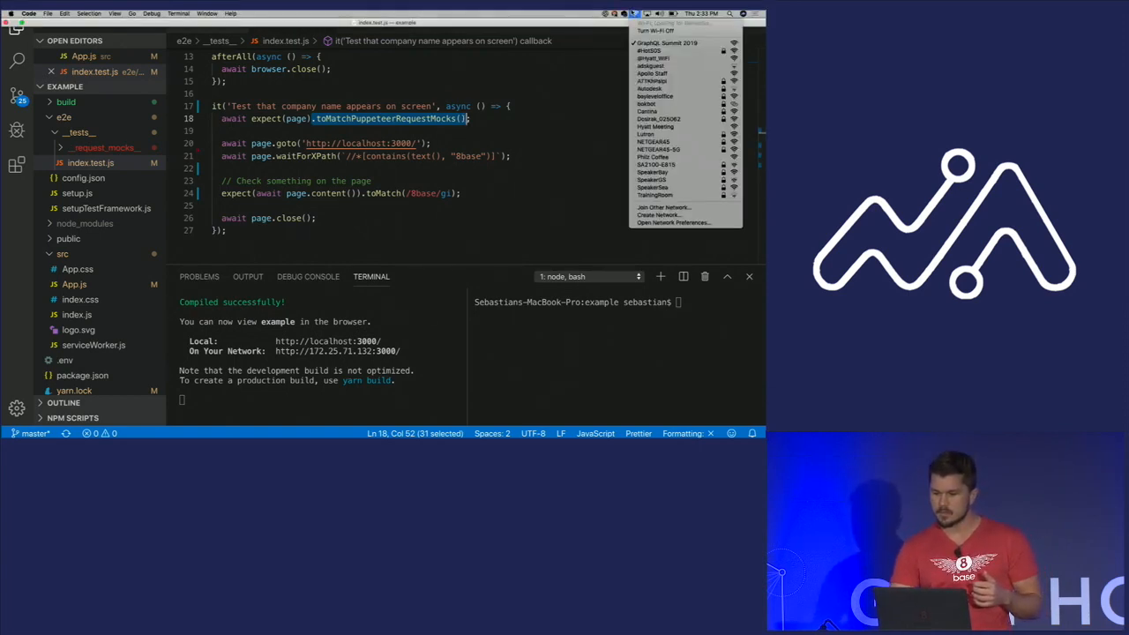
pyautogui.rightClick(79, 148)
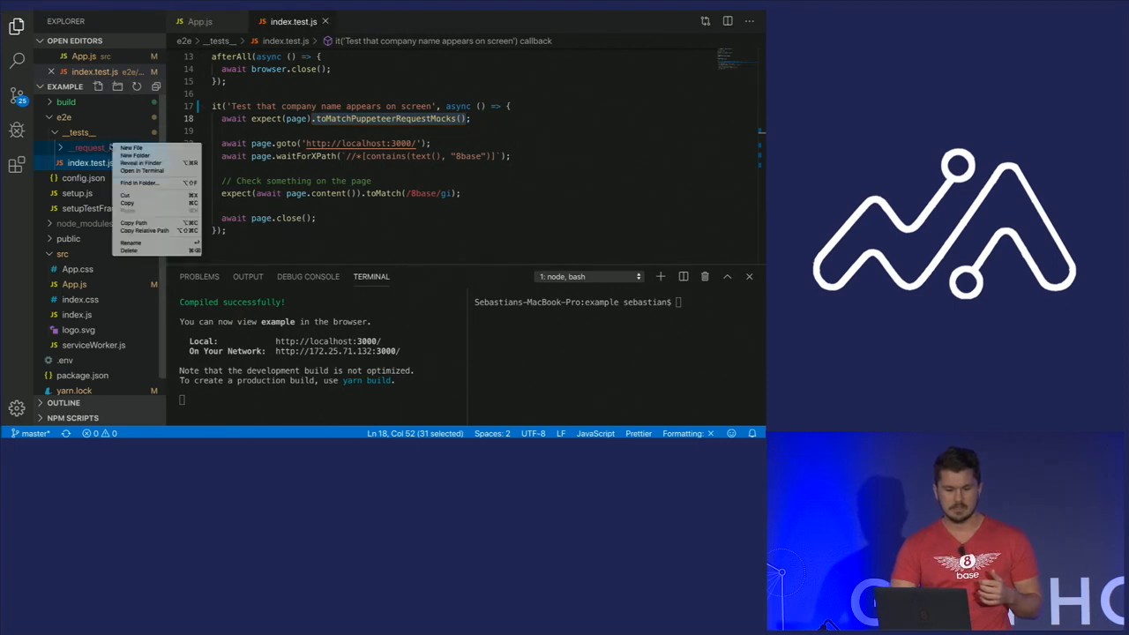
pyautogui.click(131, 154)
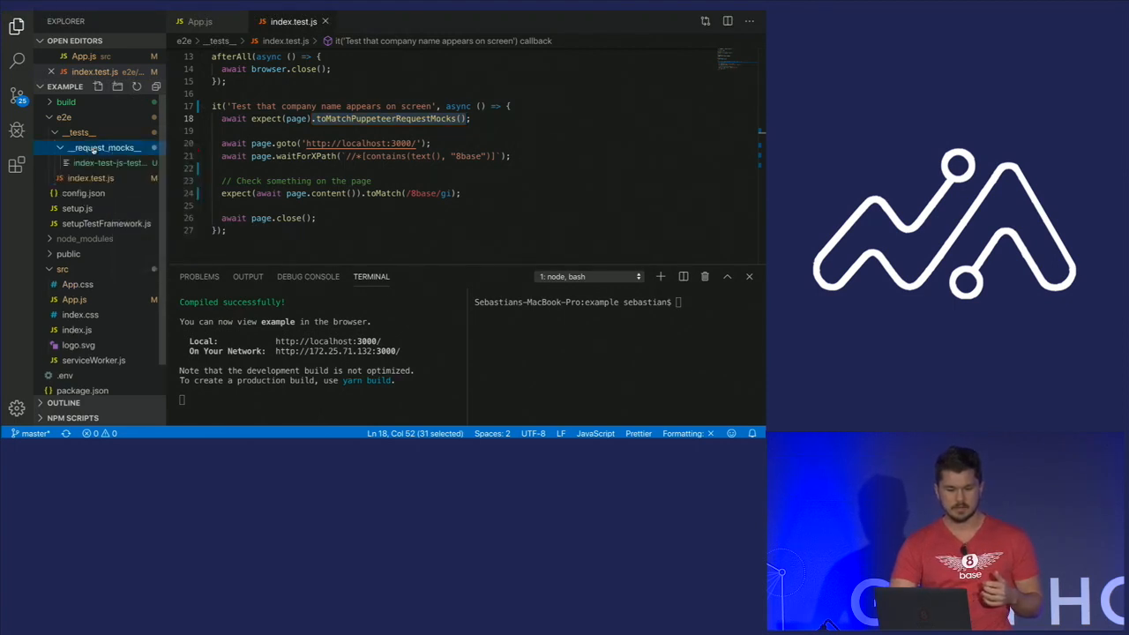
pyautogui.rightClick(104, 148)
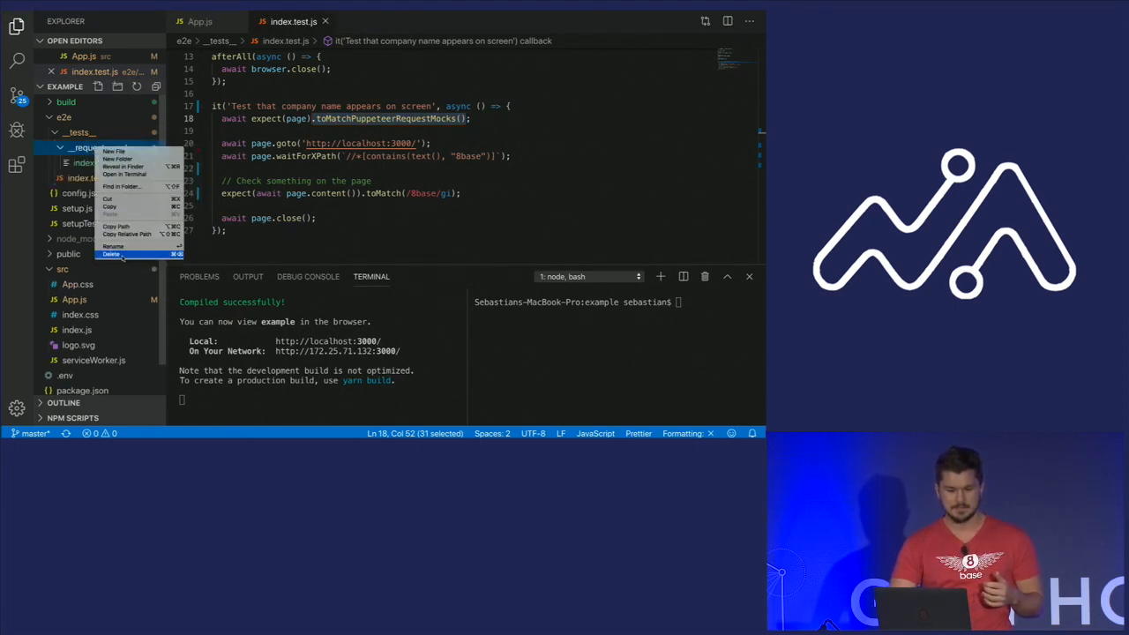
pyautogui.click(113, 245)
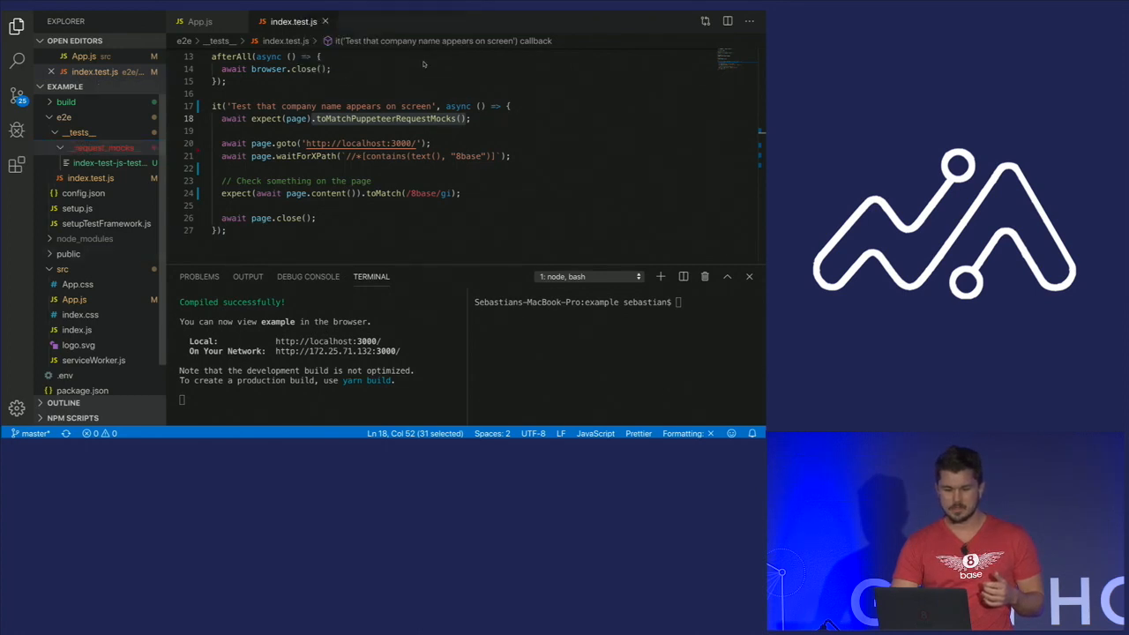
pyautogui.click(80, 132)
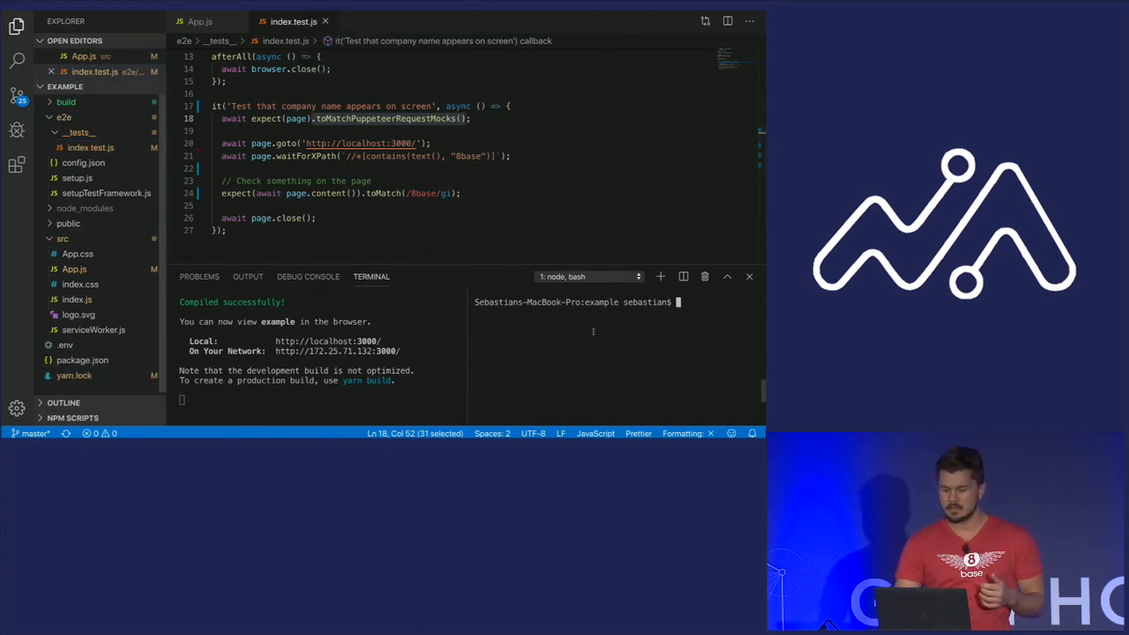
# Run yarn e2e:update in the terminal, which reports one failed test suite
pyautogui.write('yarn e2e:update')
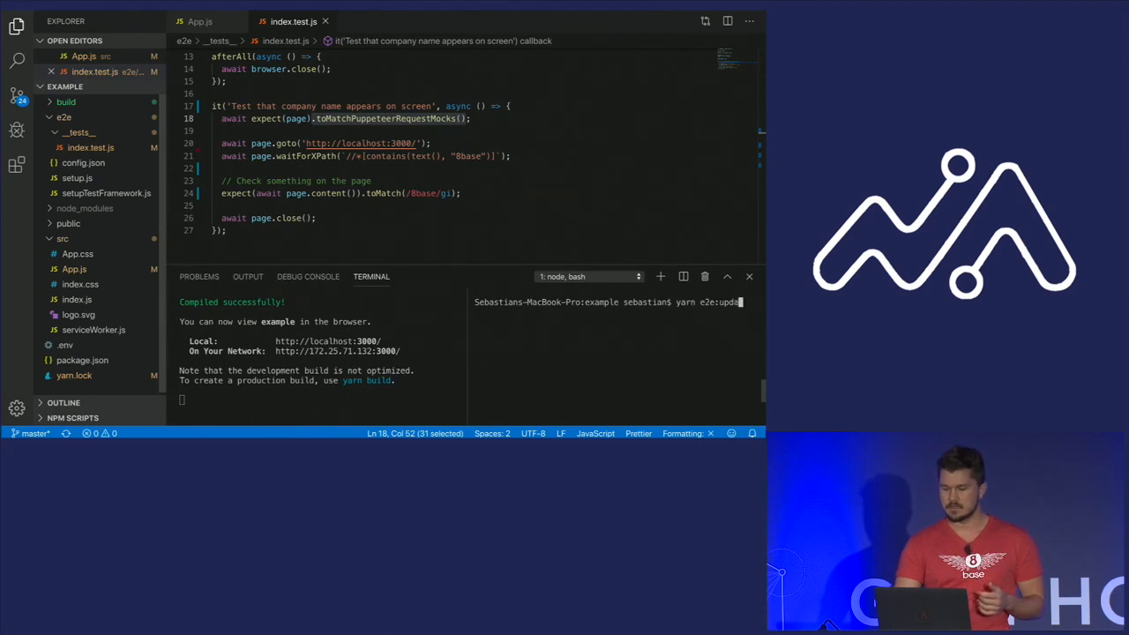
pyautogui.press('Return')
pyautogui.write('yarn e2e:u')
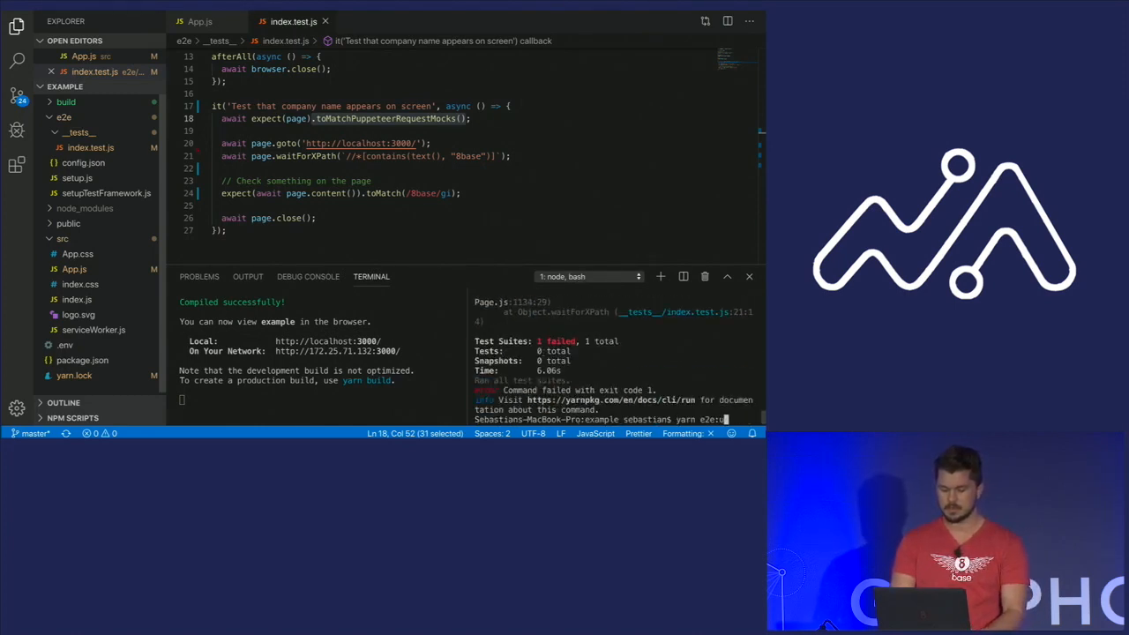
# Re-run yarn e2e:update so index.test.js runs with E2E_UPDATE_REQUEST_MOCKS=true
pyautogui.write('pdate')
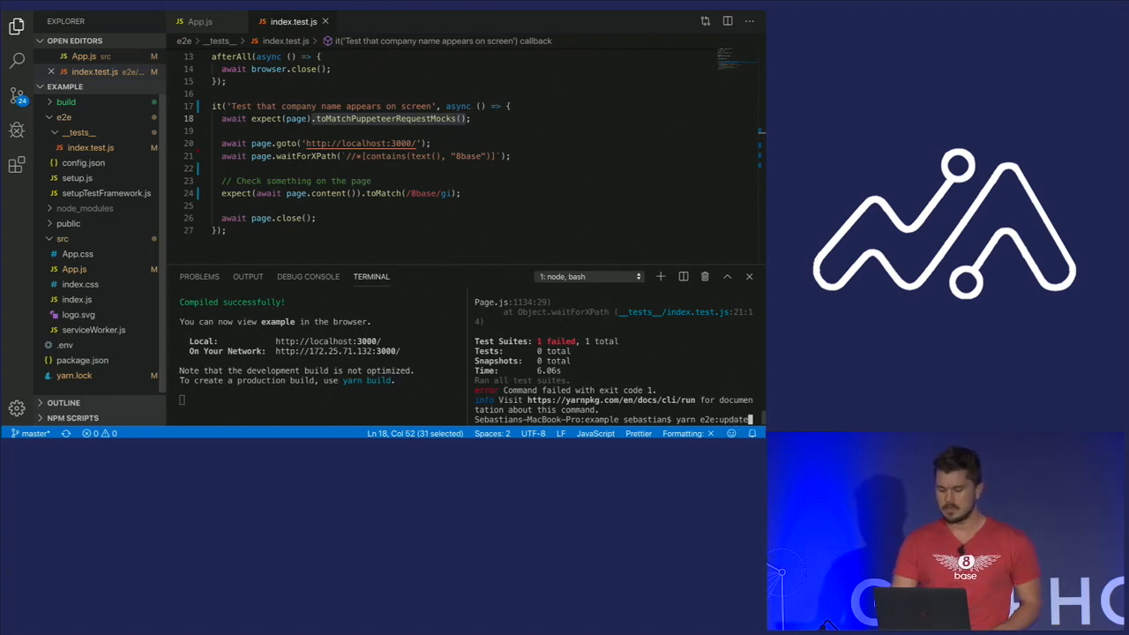
pyautogui.press('Return')
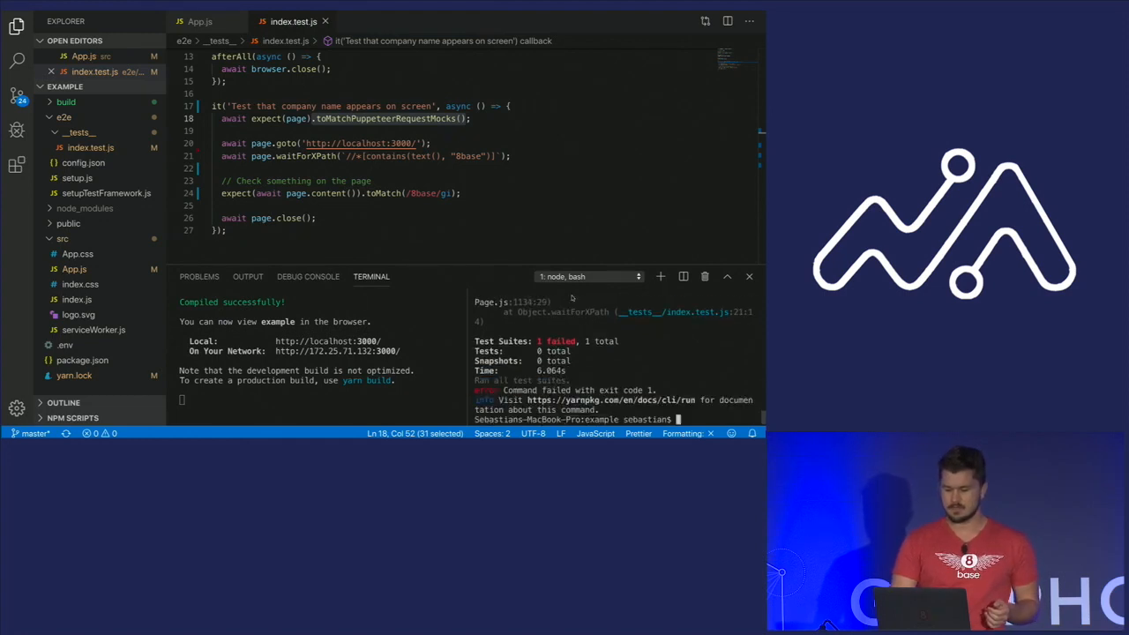
pyautogui.write('yarn e2e:update')
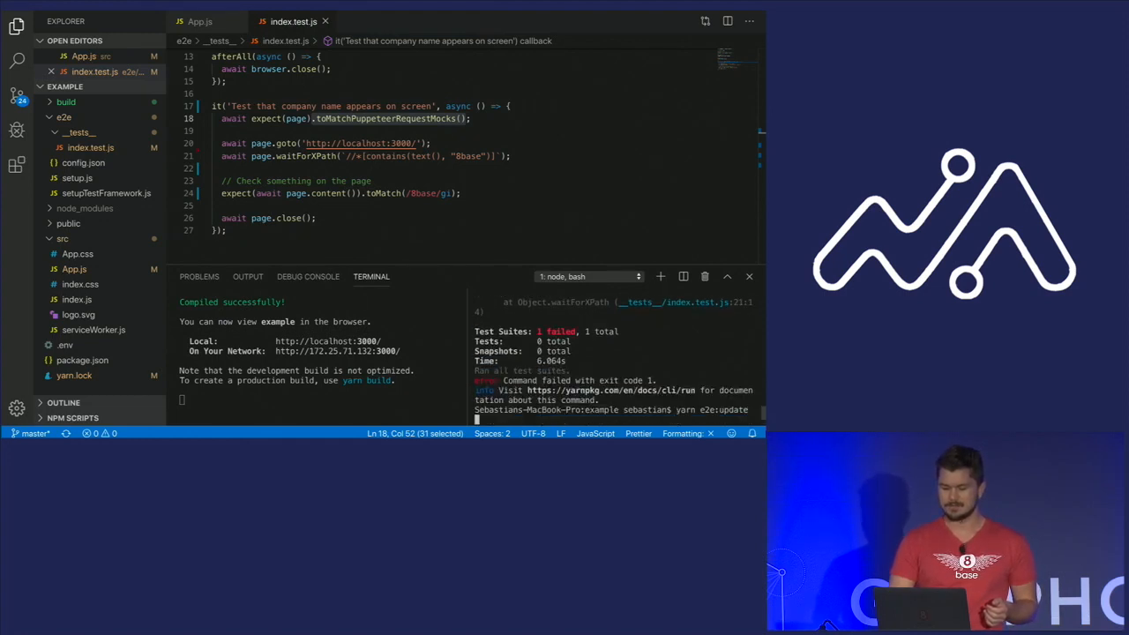
pyautogui.press('Return')
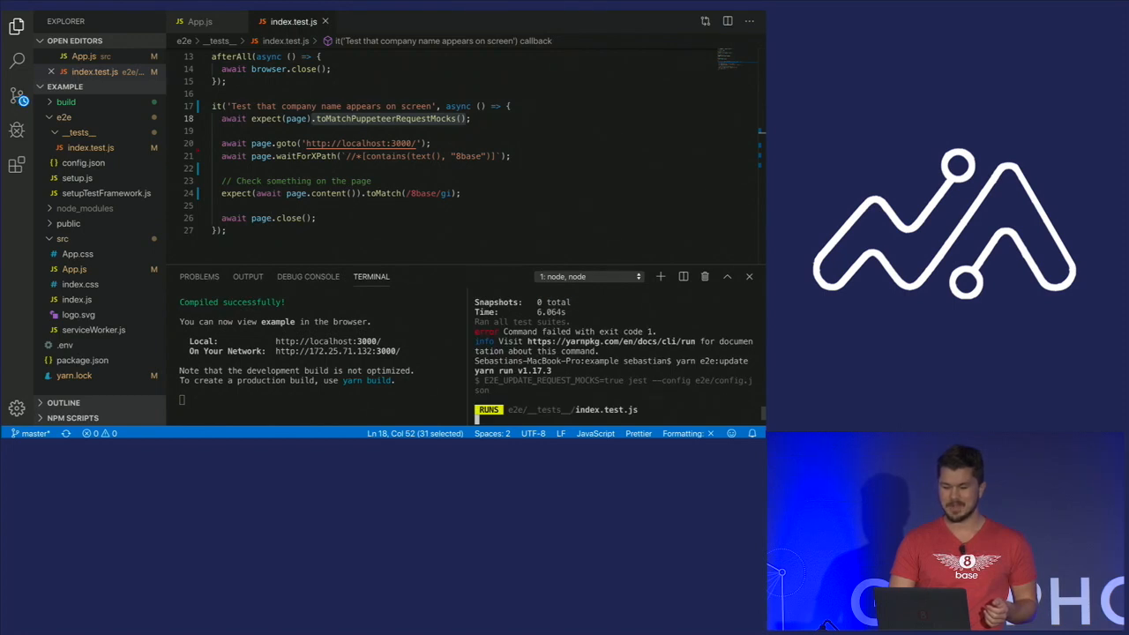